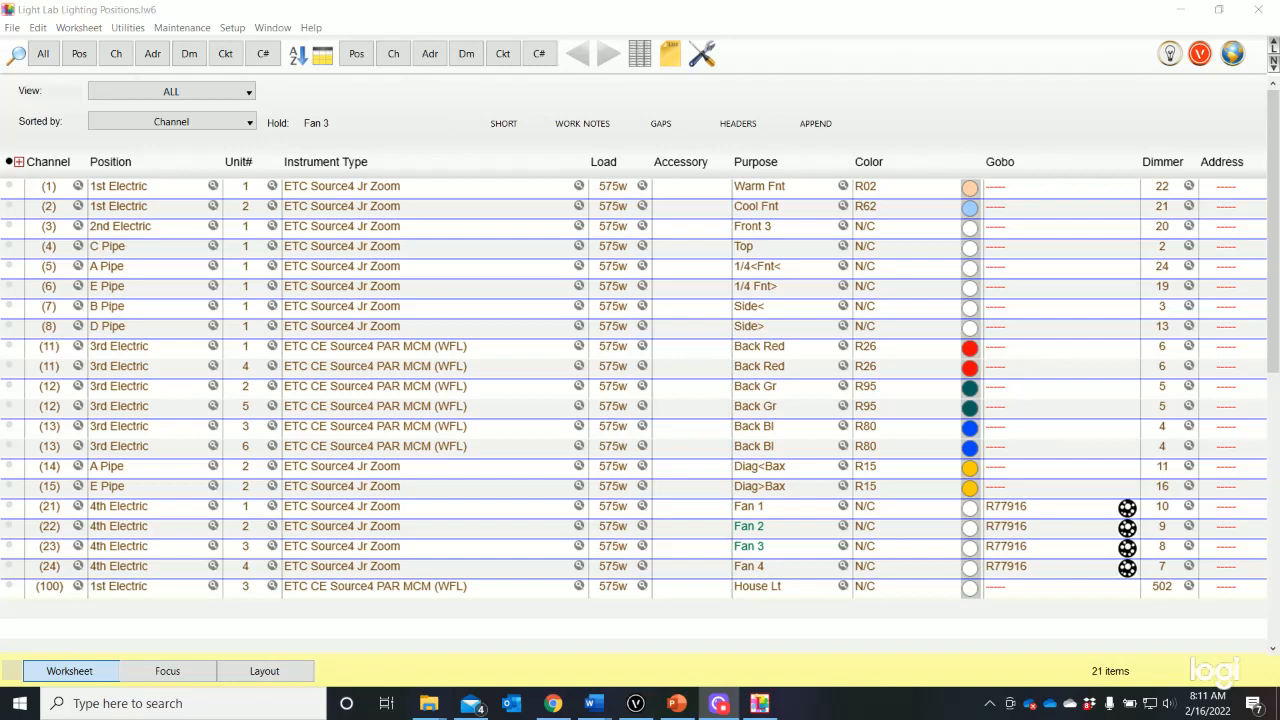
pyautogui.moveTo(128, 28)
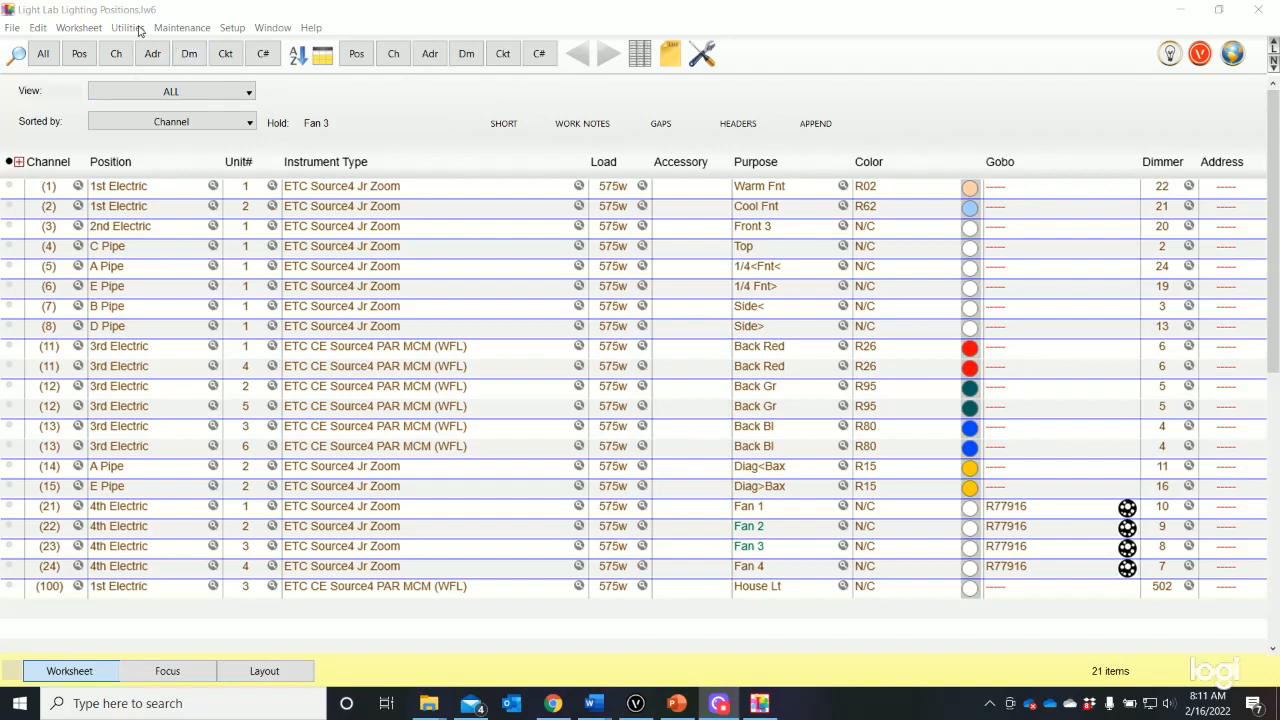
# Request a Color count from Utilities > Counting on the lighting positions worksheet.
pyautogui.click(128, 28)
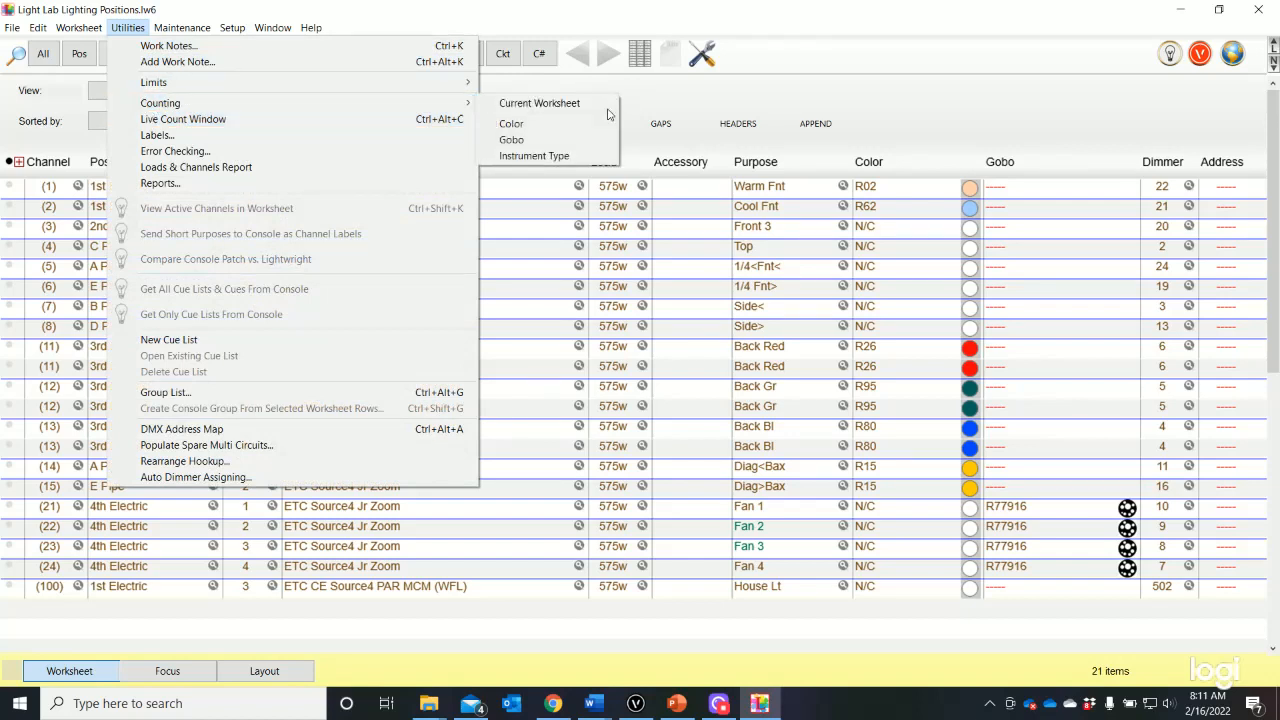
pyautogui.moveTo(512, 124)
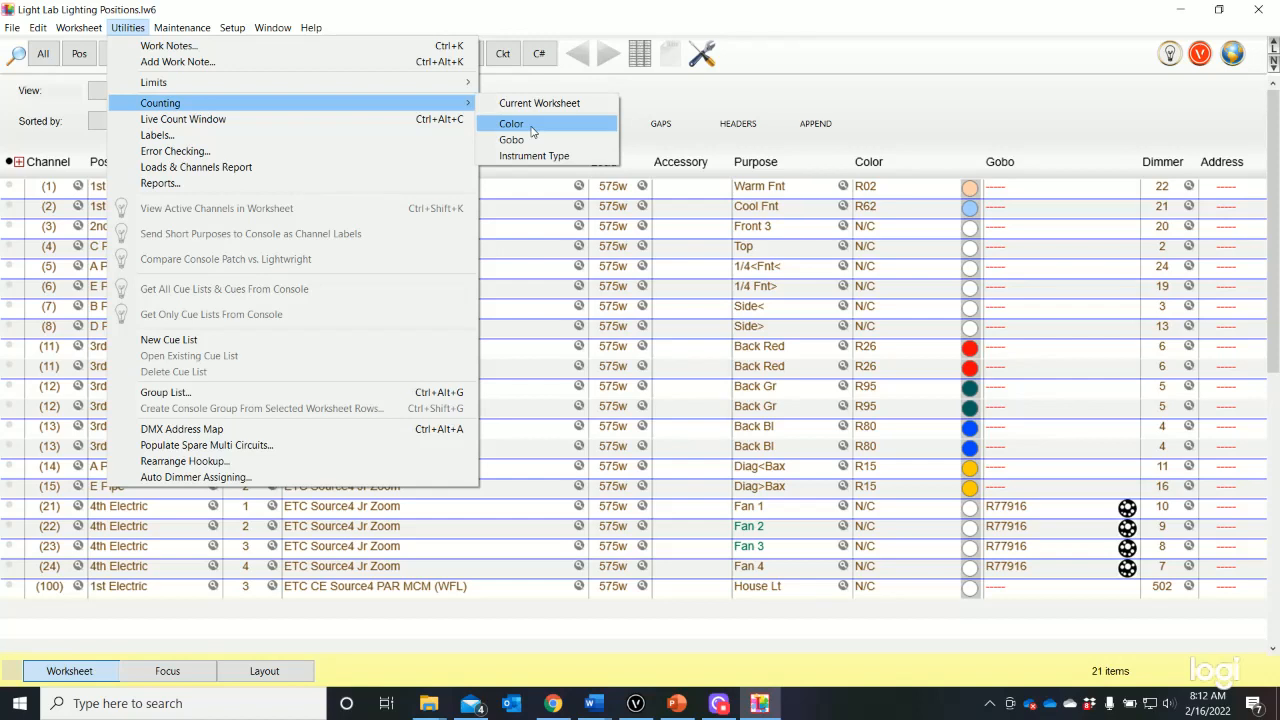
pyautogui.click(512, 124)
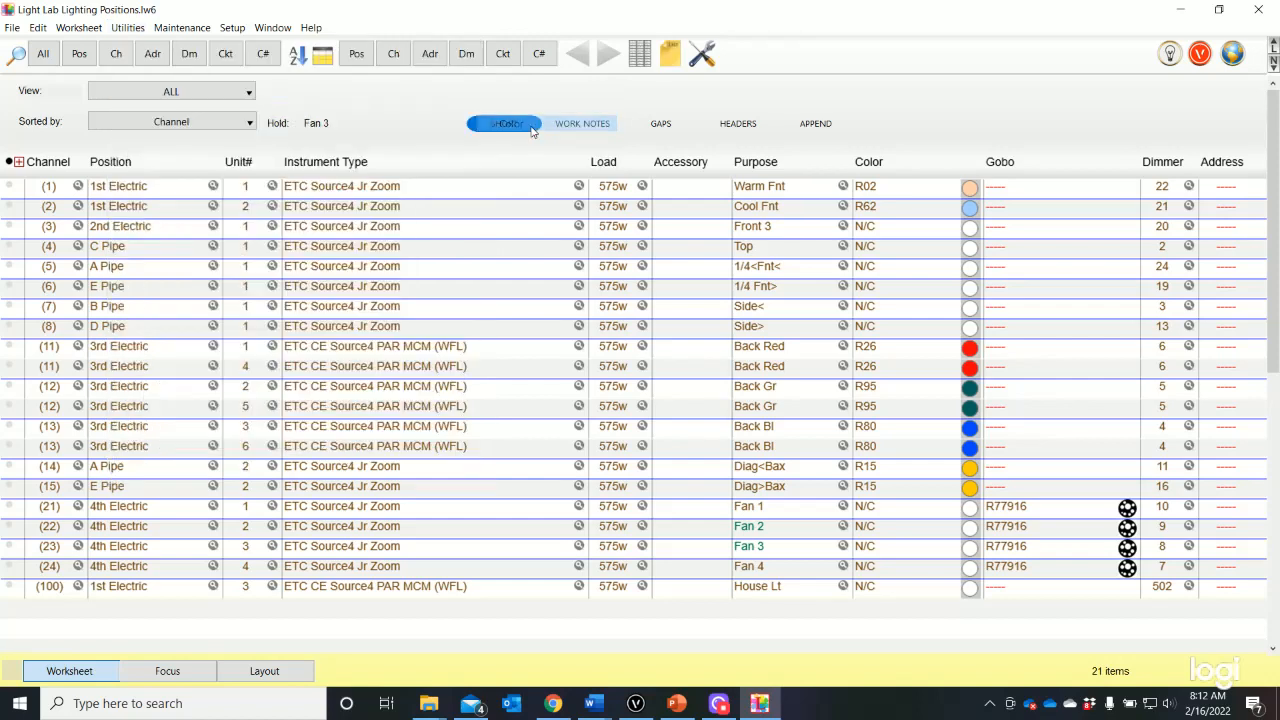
# Set the Color count's Report To destination to Printer instead of the report window.
pyautogui.click(504, 124)
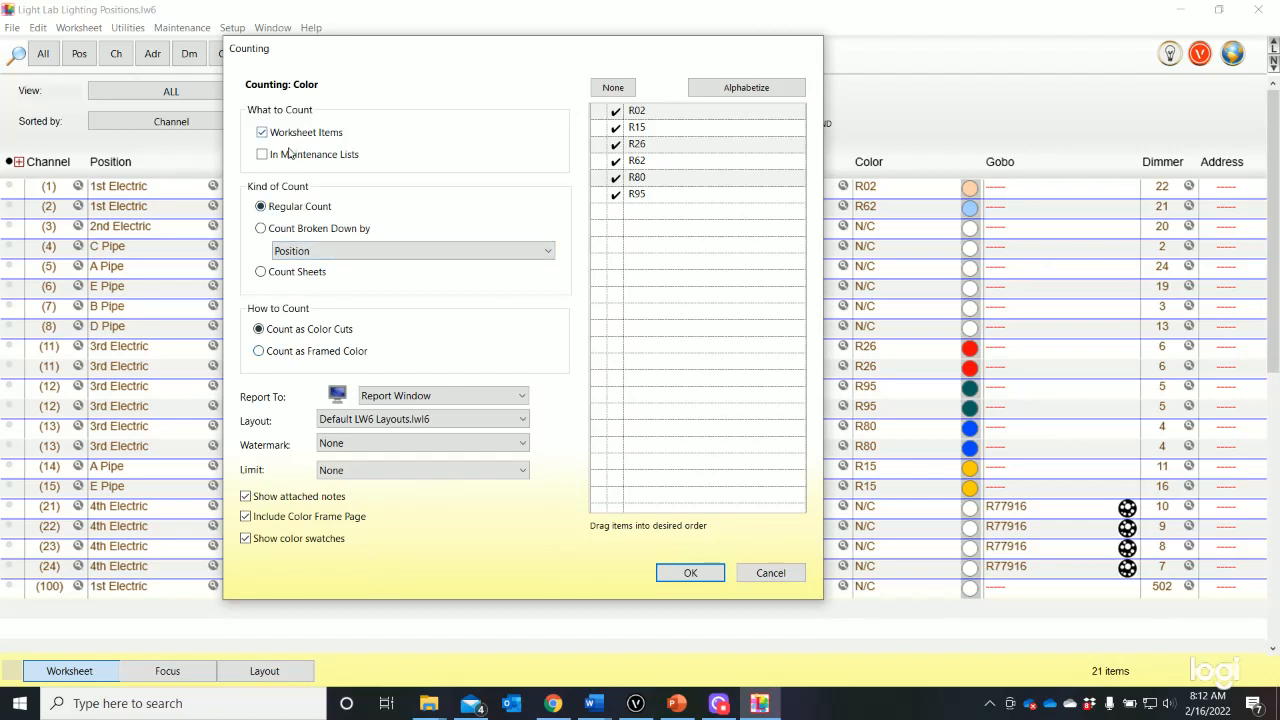
pyautogui.moveTo(304, 268)
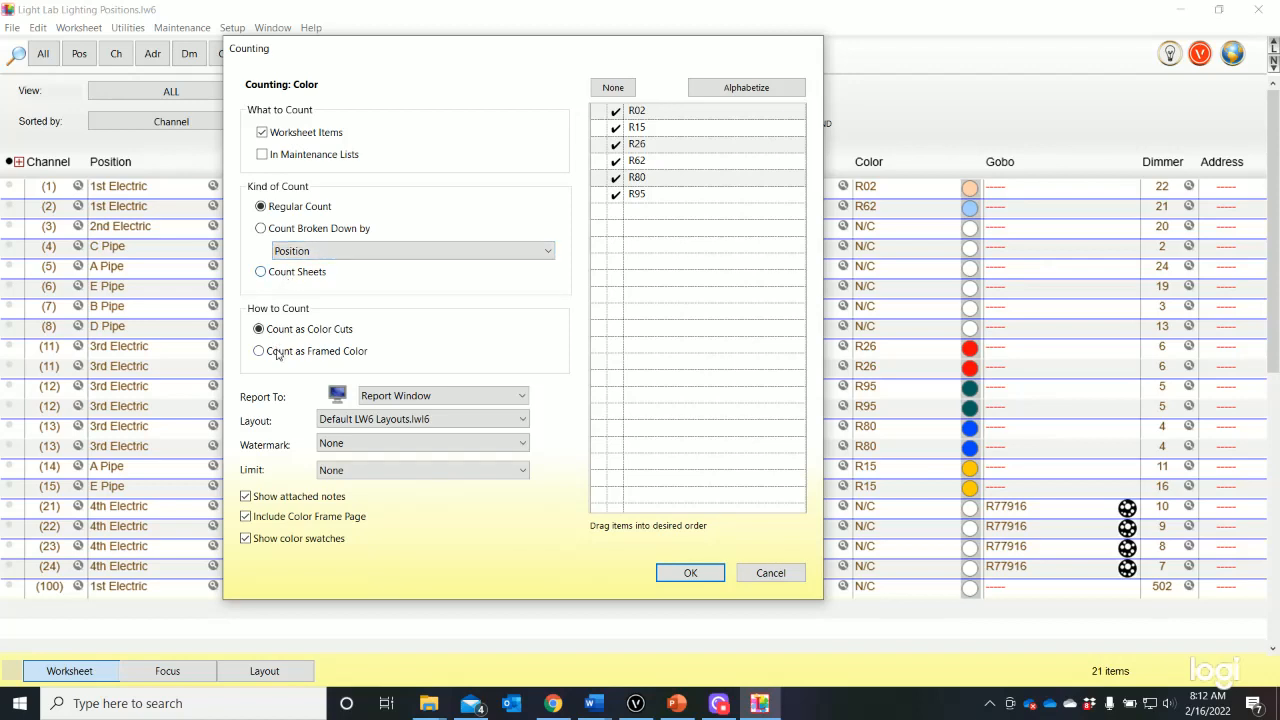
pyautogui.moveTo(372, 340)
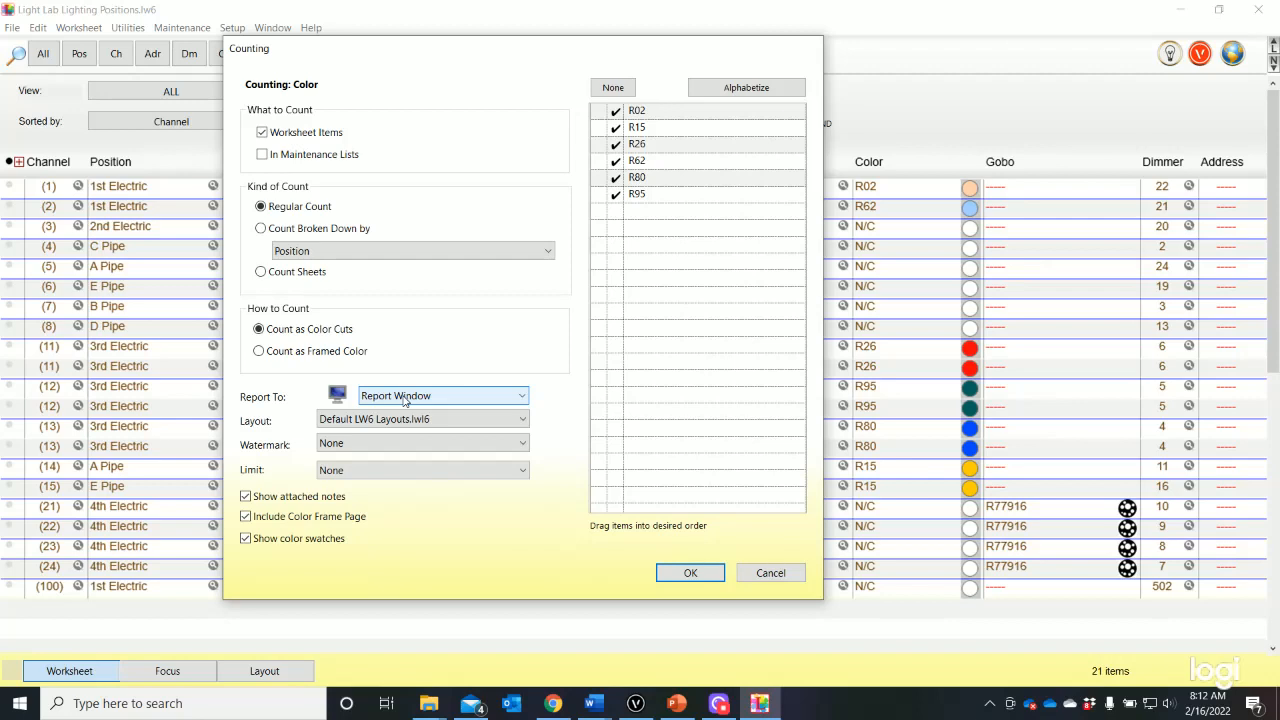
pyautogui.click(520, 396)
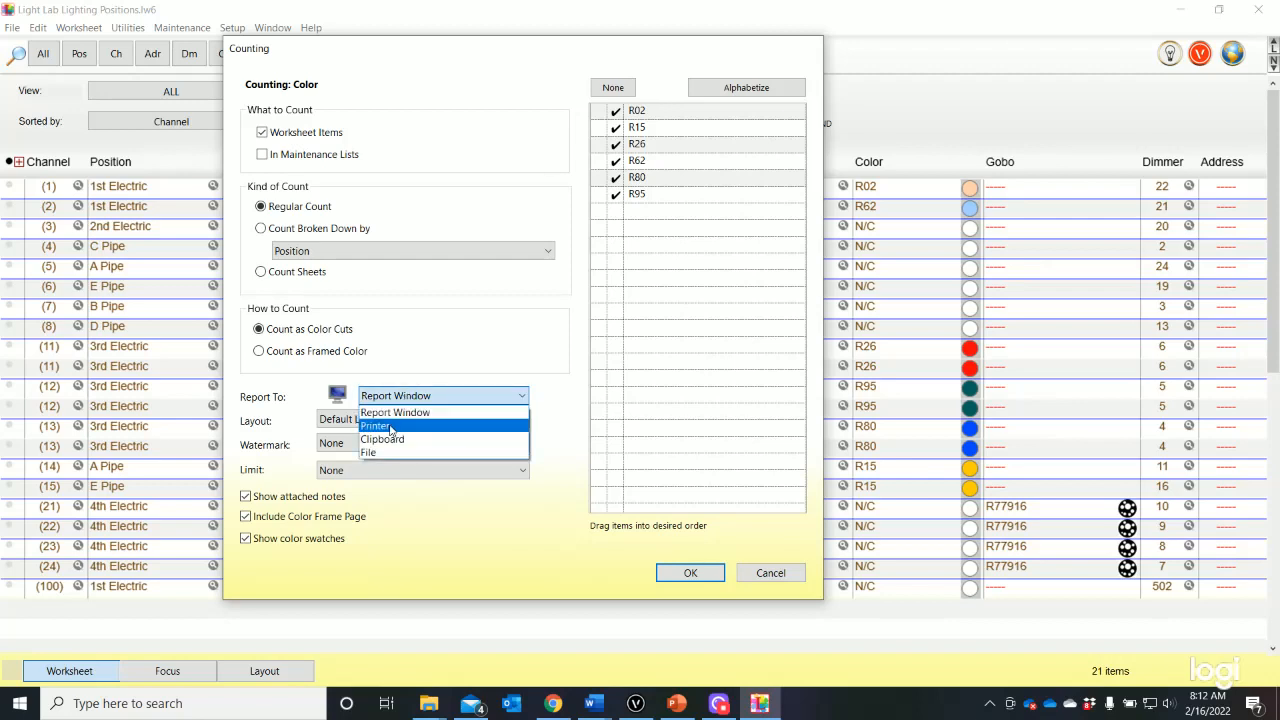
pyautogui.click(376, 426)
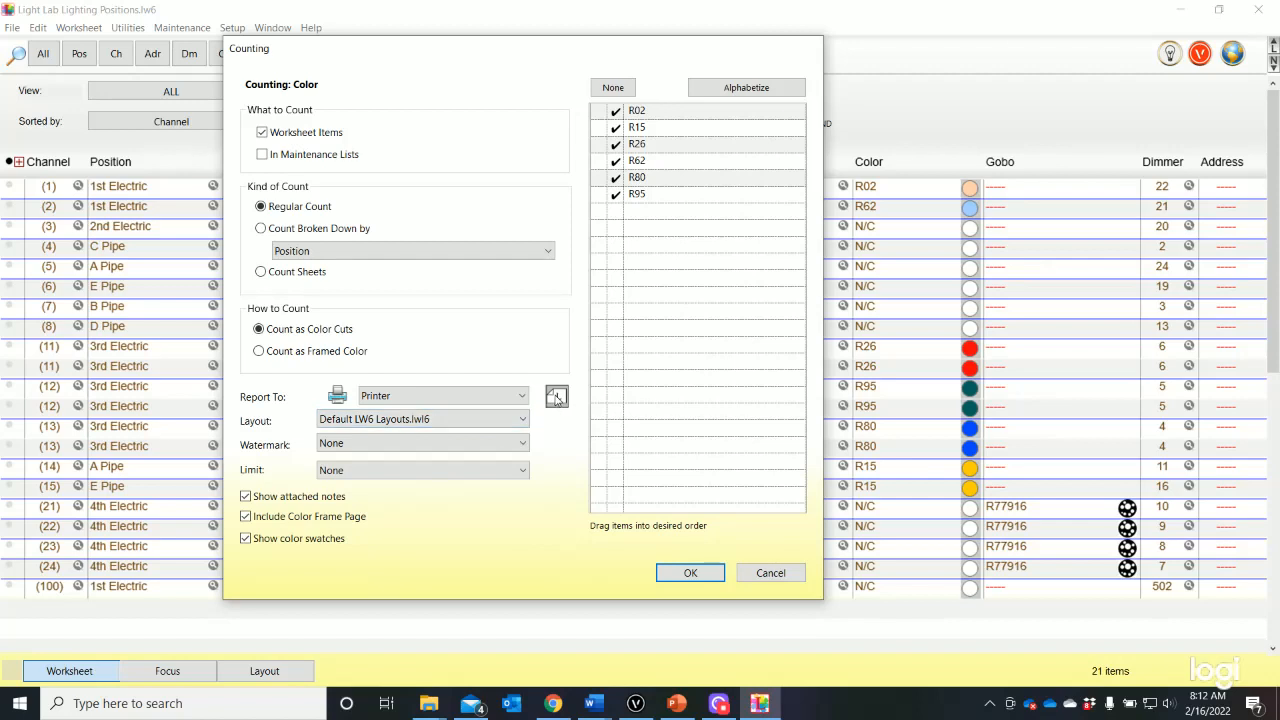
pyautogui.moveTo(560, 418)
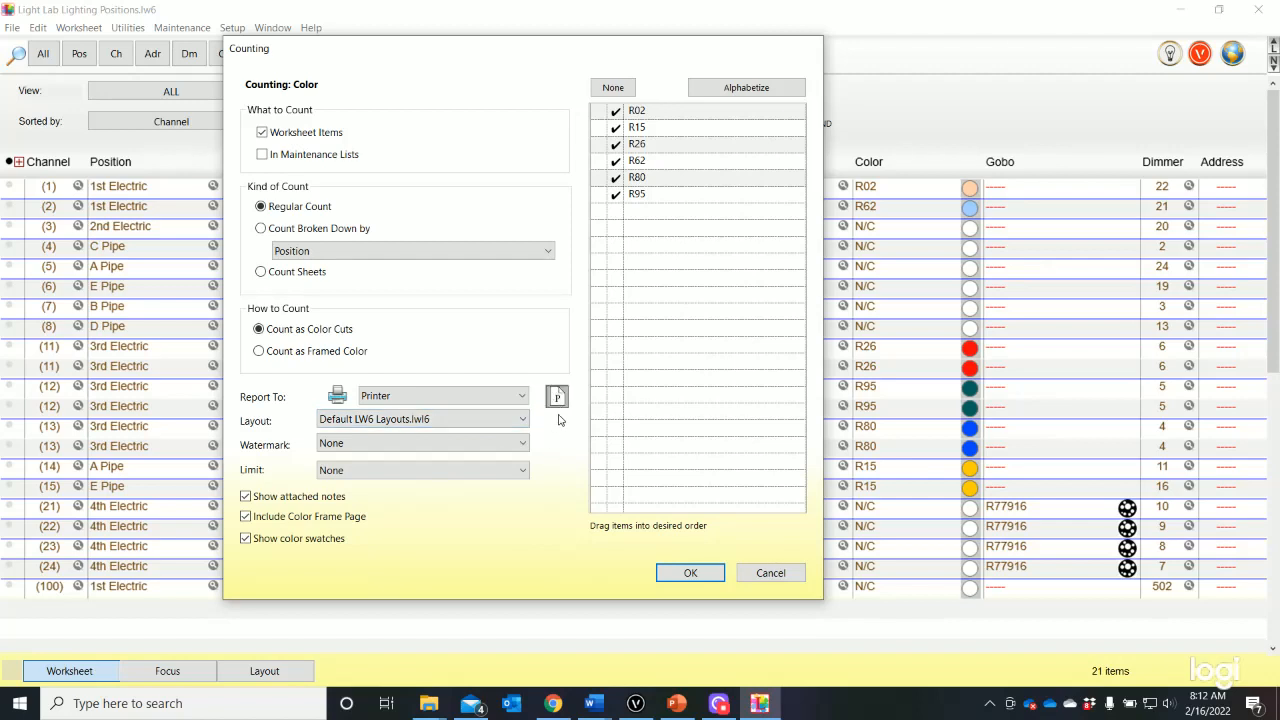
pyautogui.moveTo(540, 464)
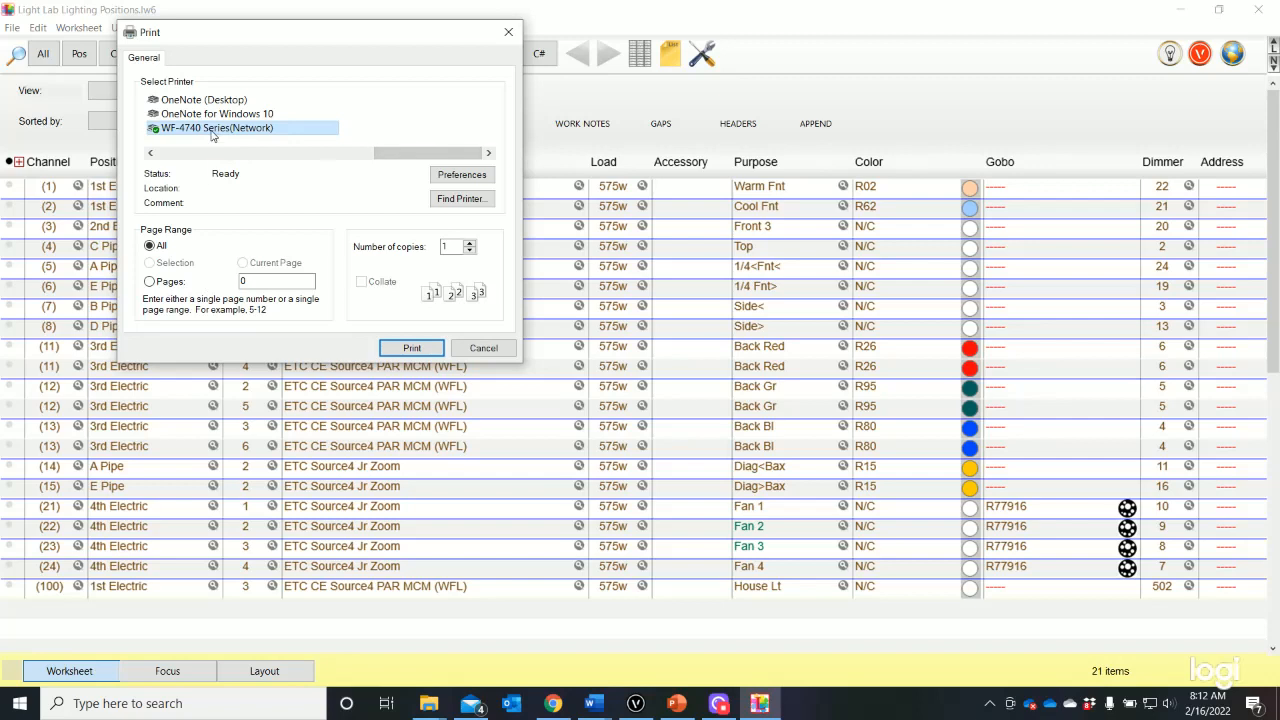
# Print the colour count to Adobe PDF, bringing up the save dialog for Light Lab Lighting Positions.
pyautogui.click(150, 152)
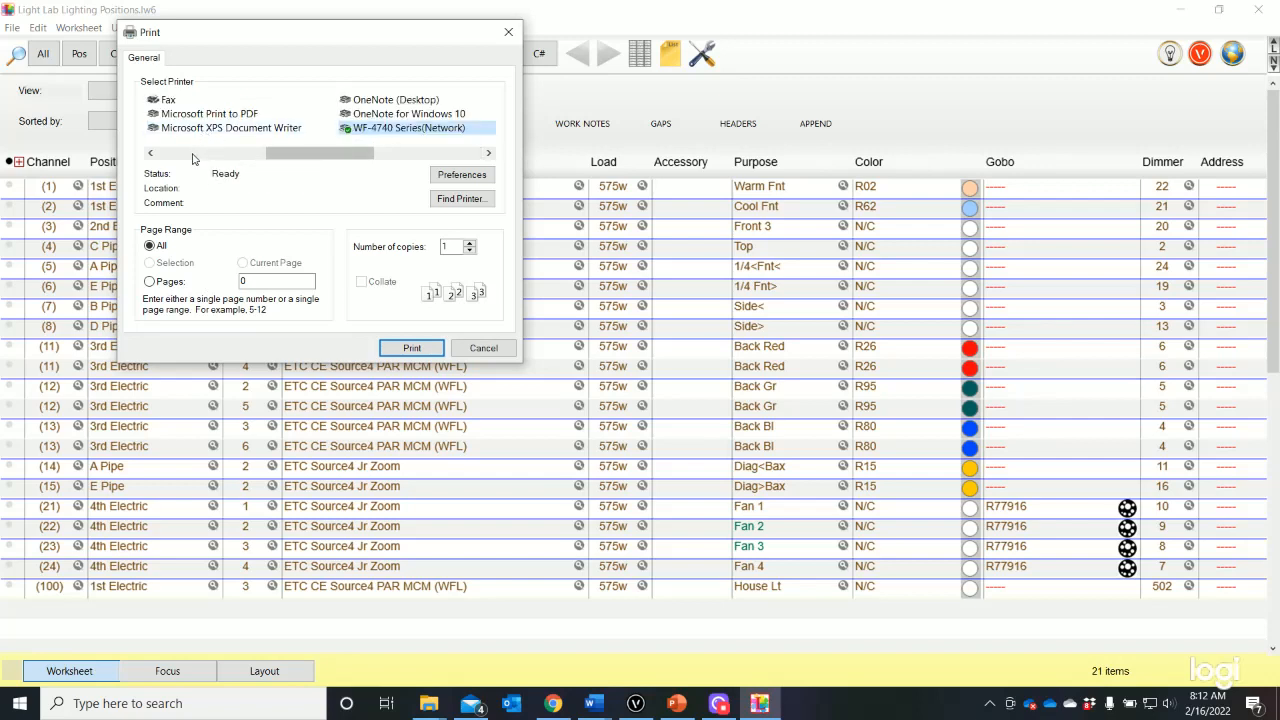
pyautogui.moveTo(204, 112)
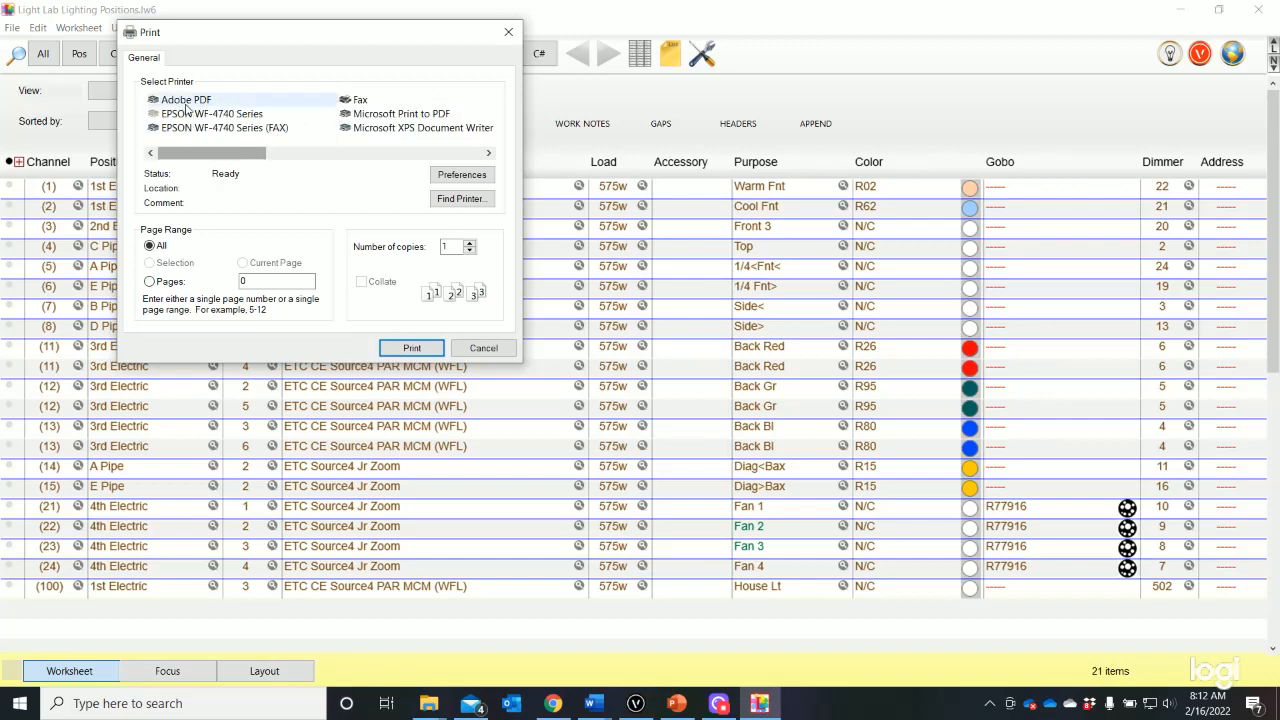
pyautogui.moveTo(212, 112)
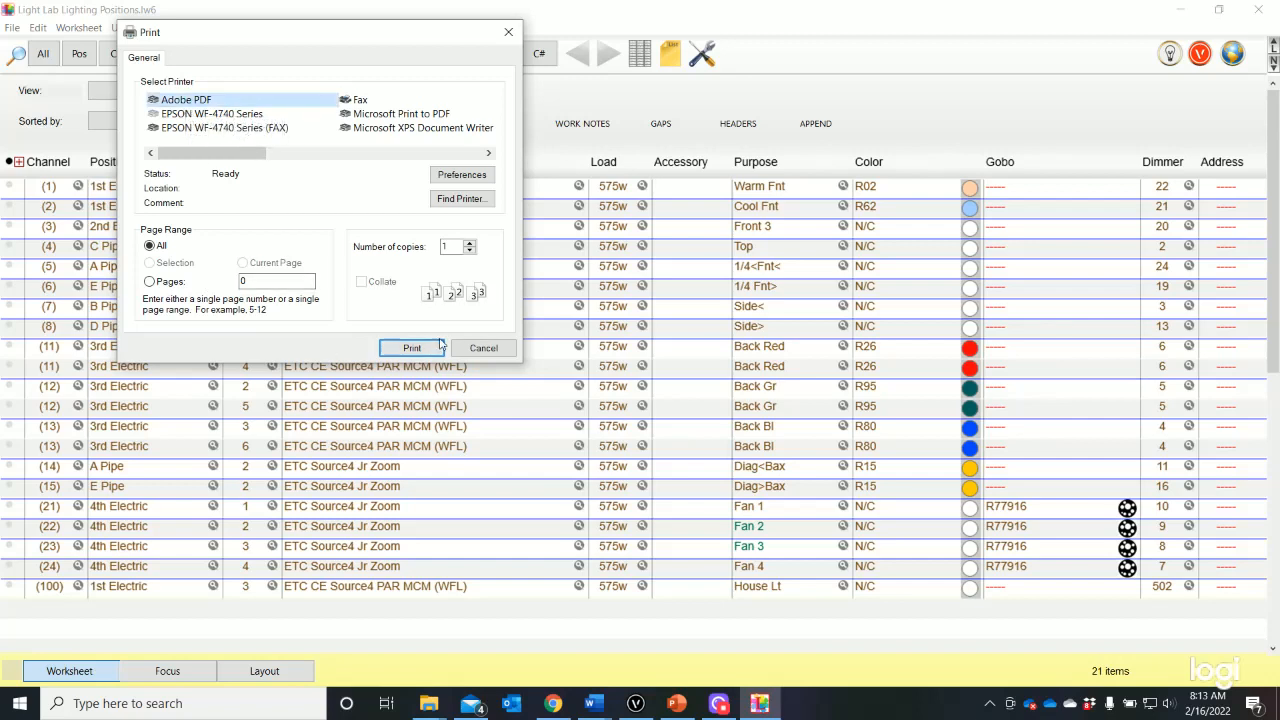
pyautogui.click(484, 348)
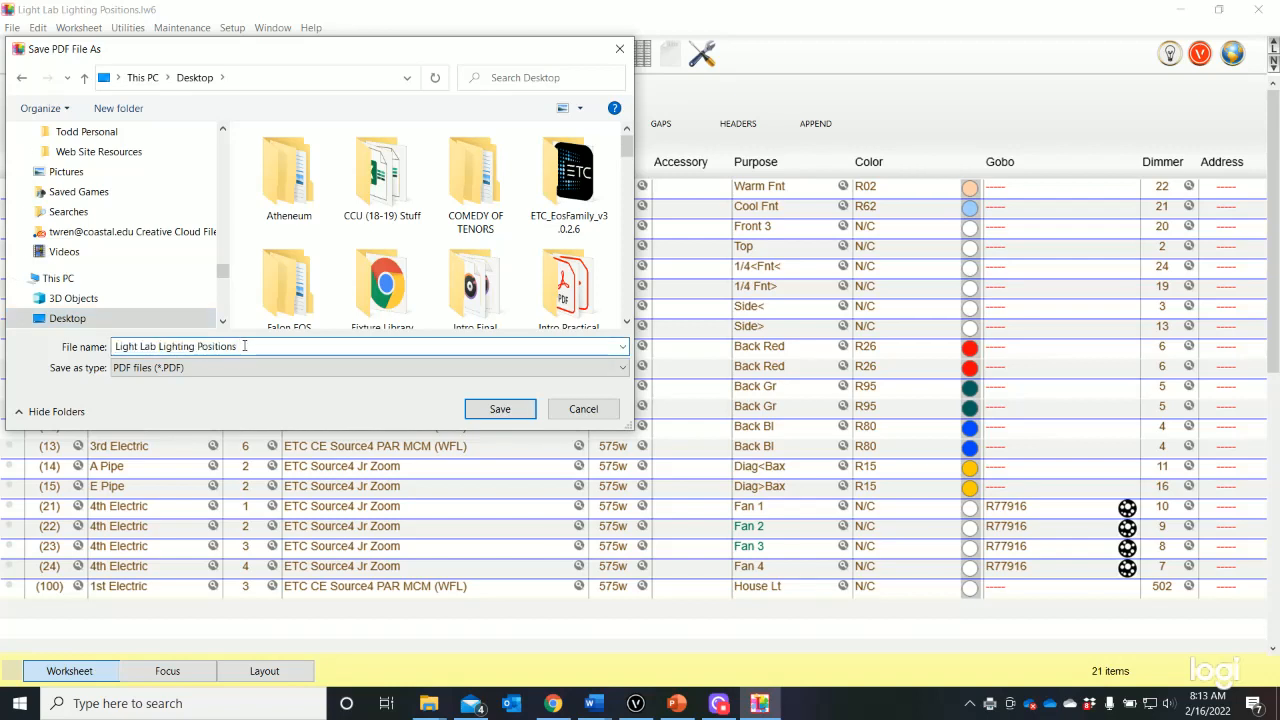
# Save the PDF to the Desktop as 'Light Lab Lighting Positions- Color Count'.
pyautogui.write('- C')
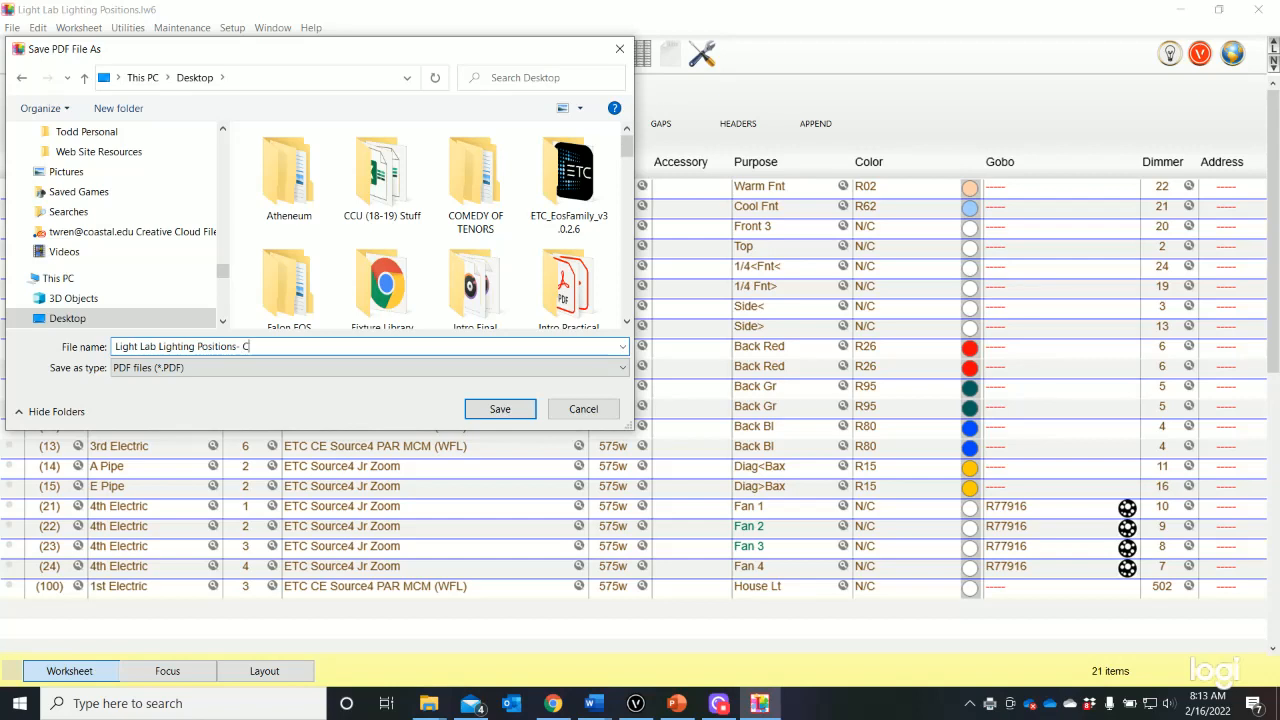
pyautogui.write('olor Co')
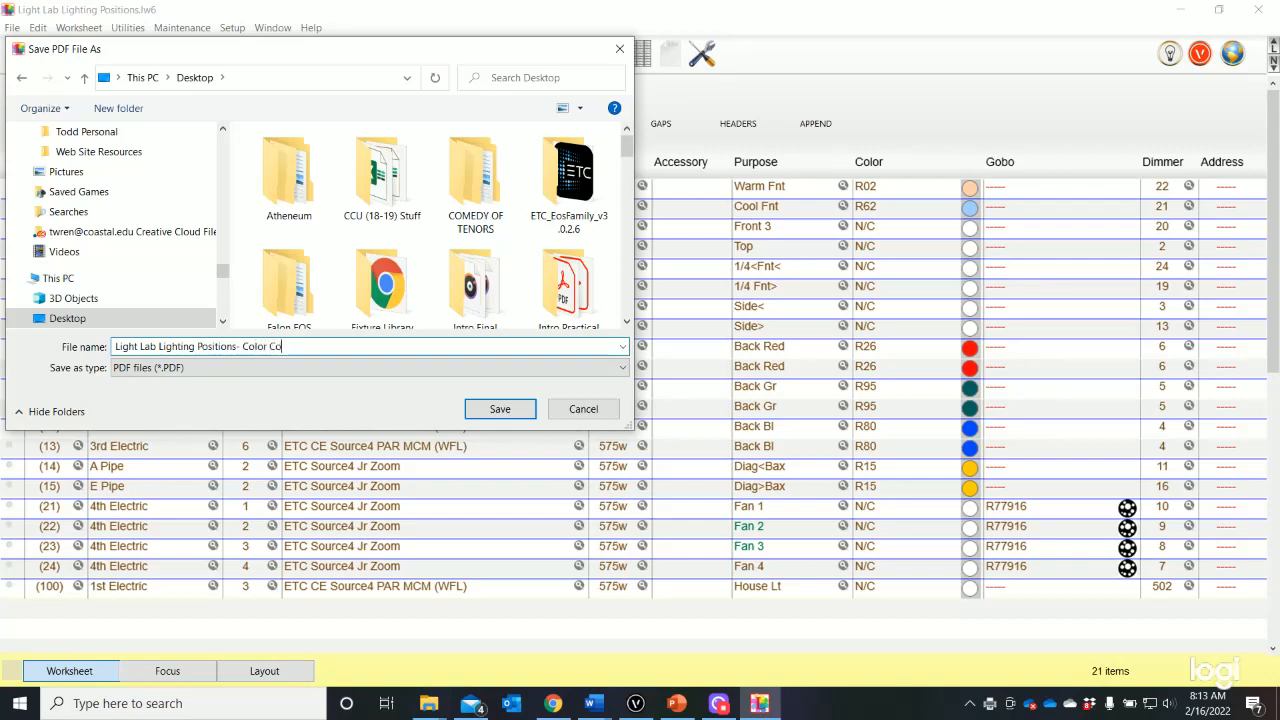
pyautogui.write('unt')
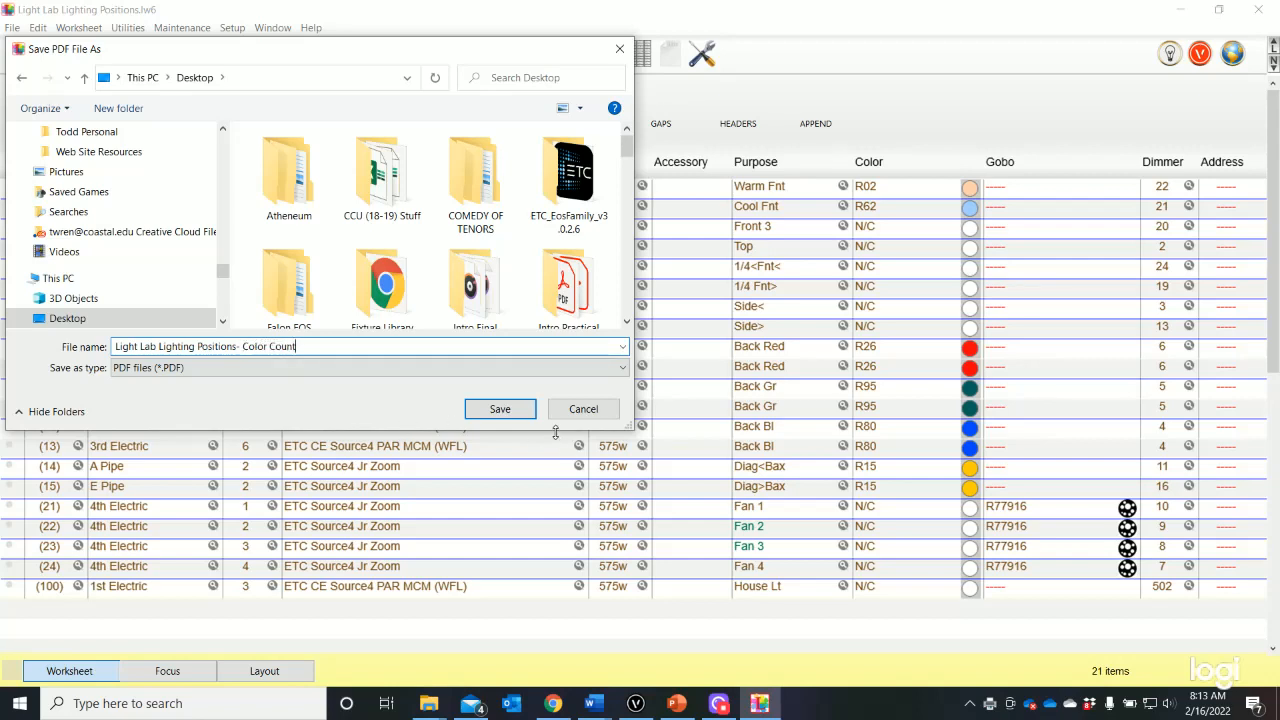
pyautogui.click(500, 408)
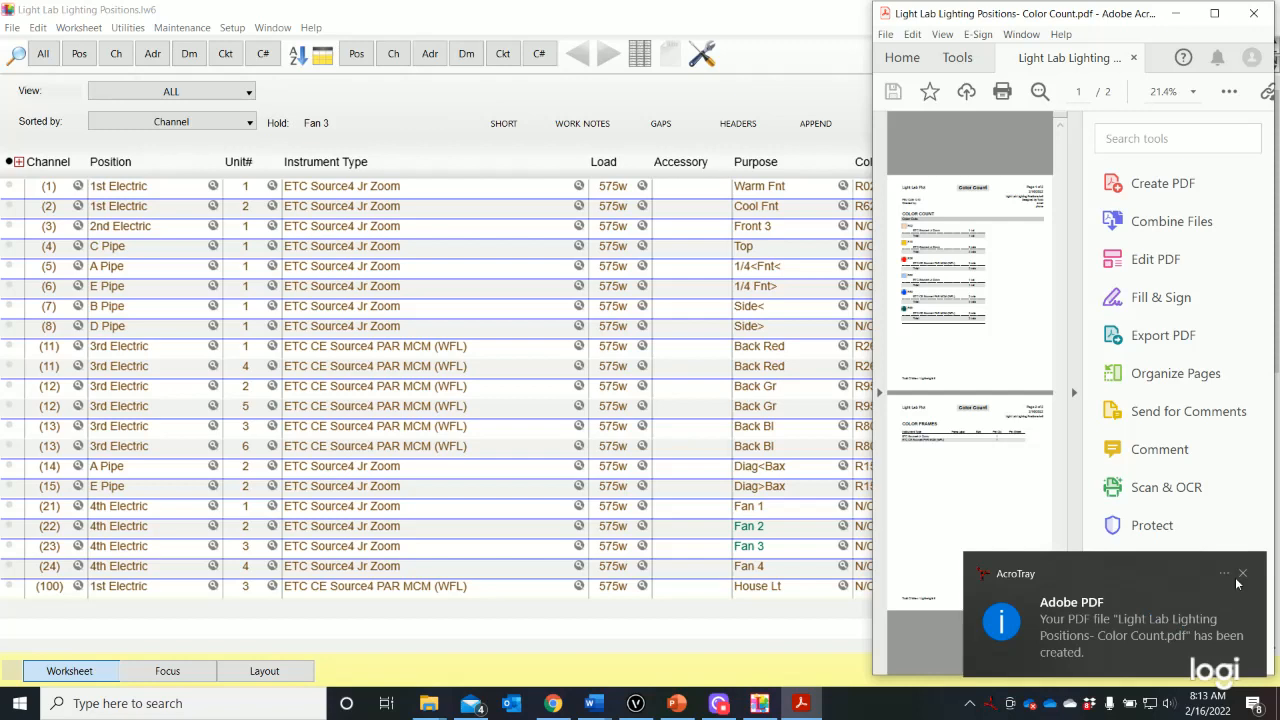
# Review the Color Count PDF full-screen in Acrobat, checking colour cut totals like R02, R15, R26, R62, R80 and R95.
pyautogui.click(1242, 572)
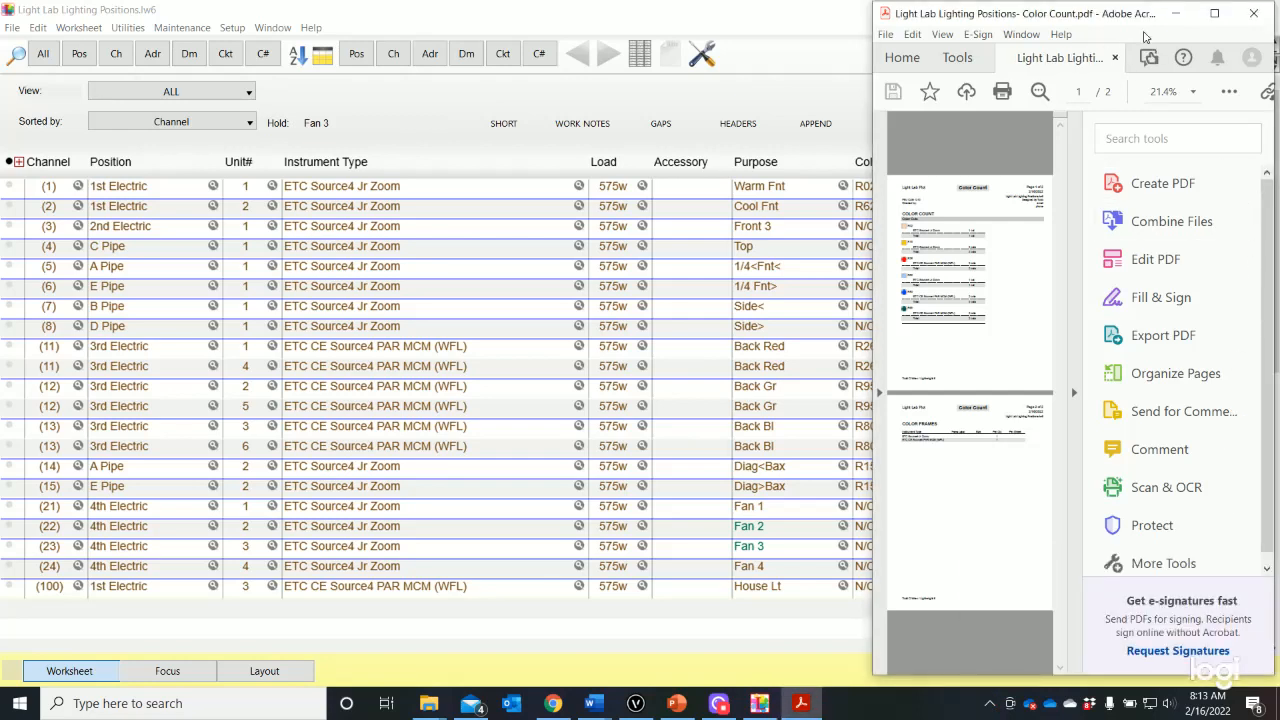
pyautogui.click(1212, 12)
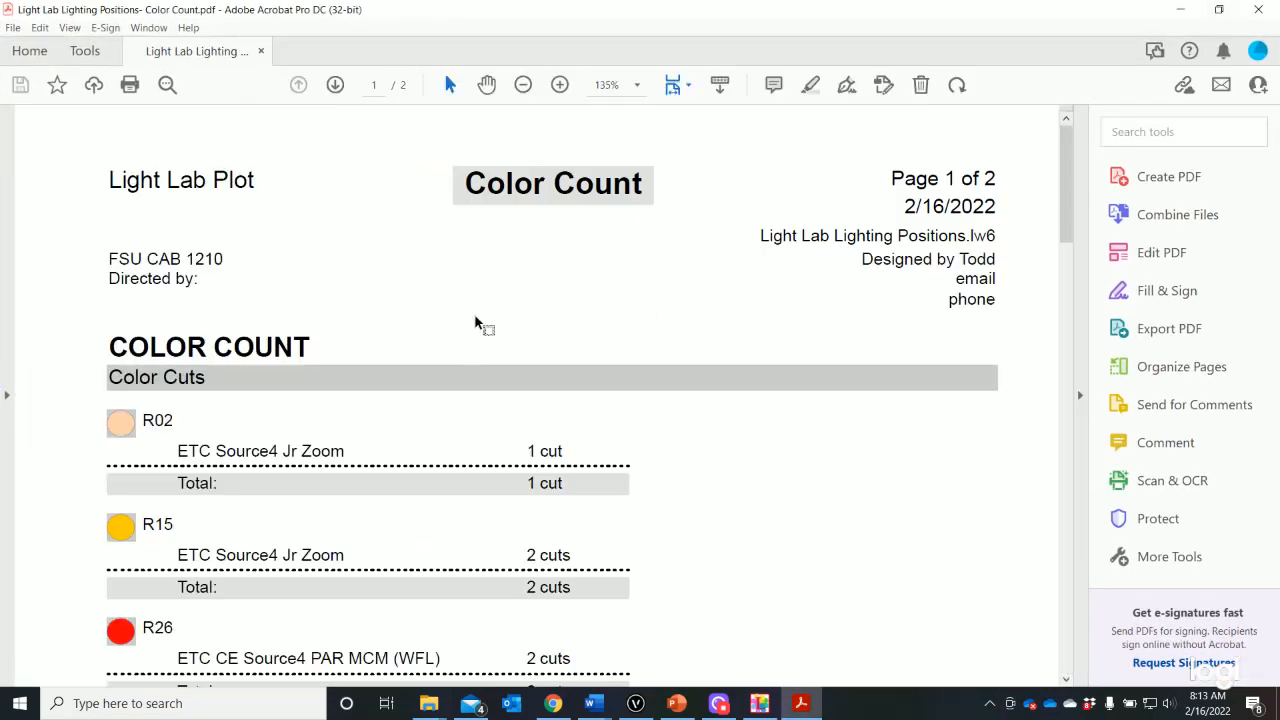
pyautogui.scroll(-3)
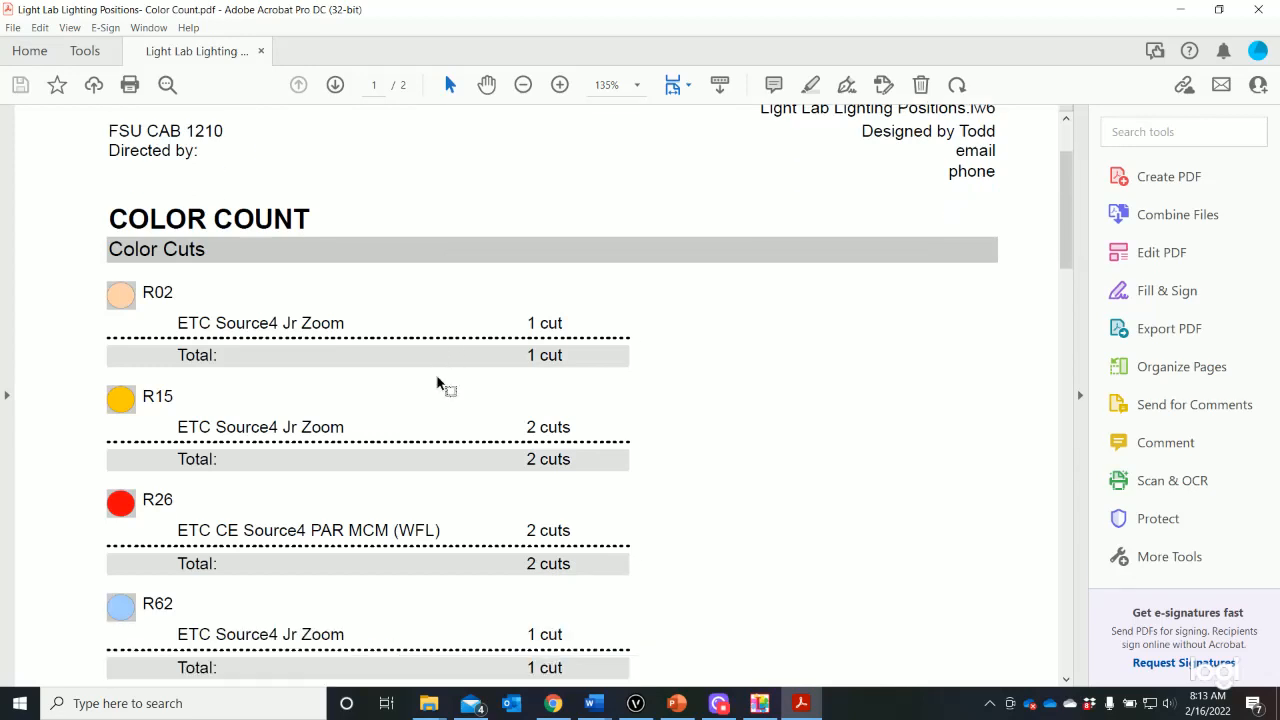
pyautogui.scroll(-3)
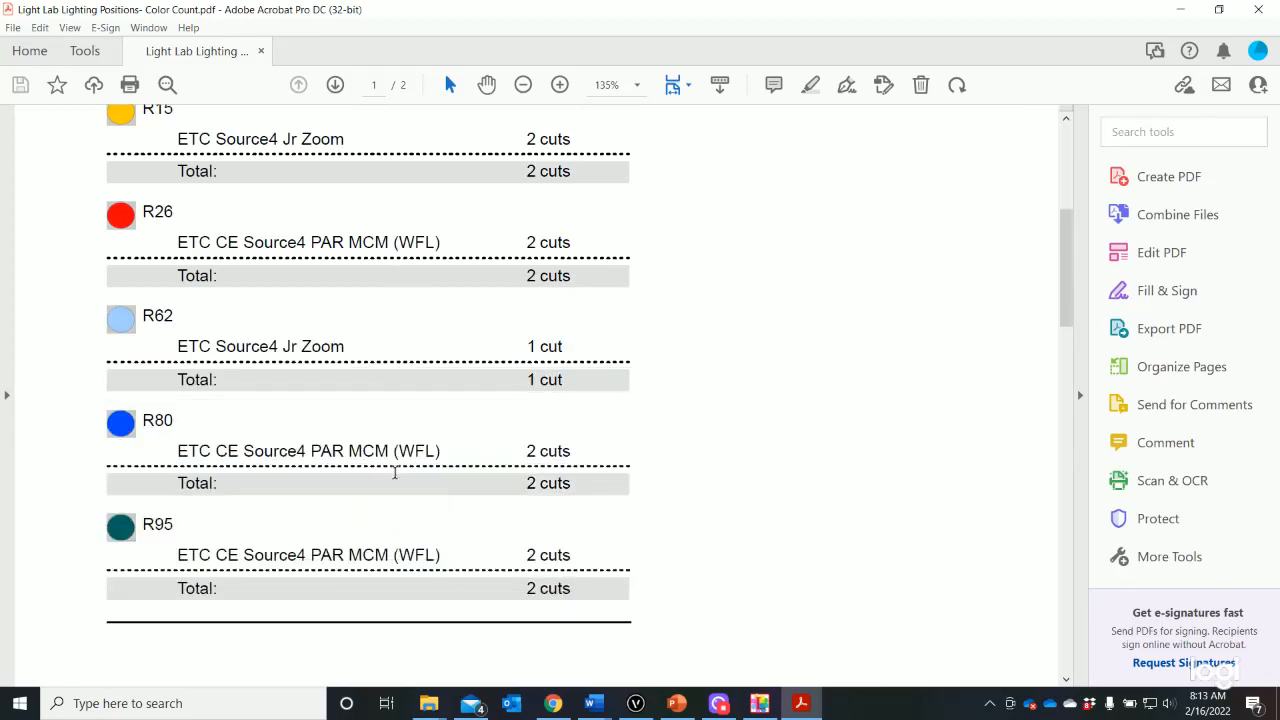
pyautogui.scroll(3)
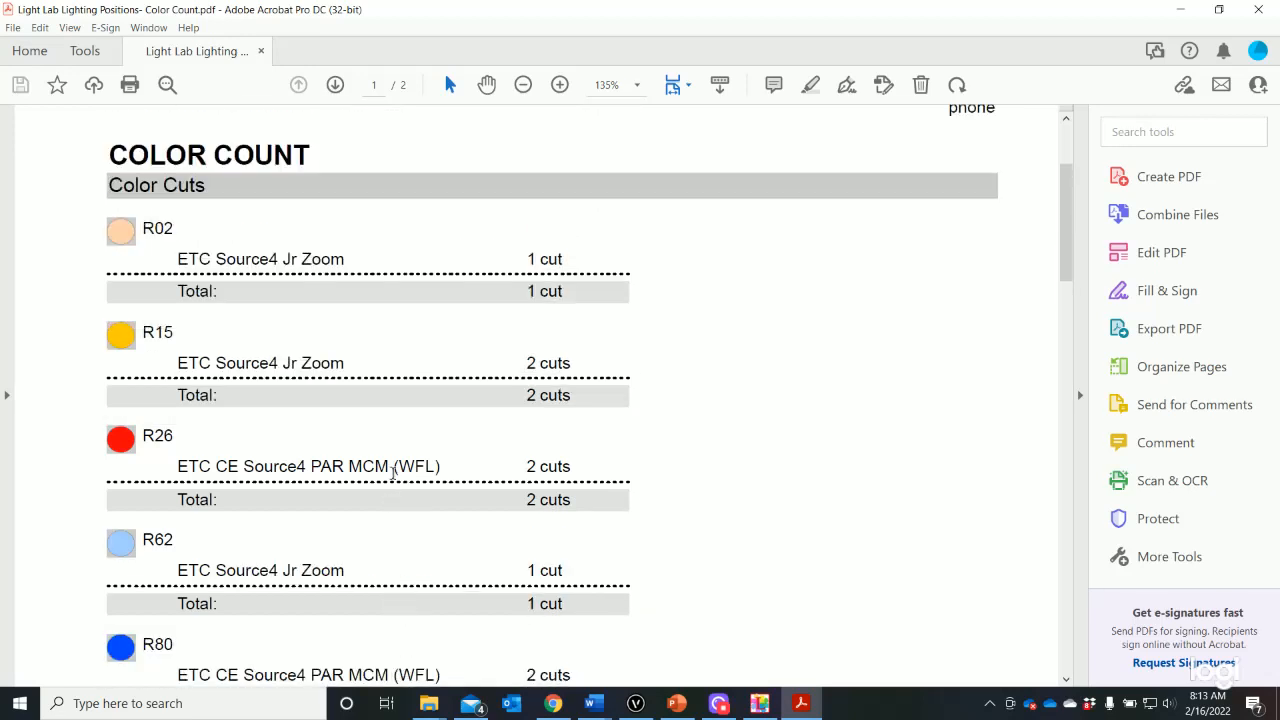
pyautogui.scroll(3)
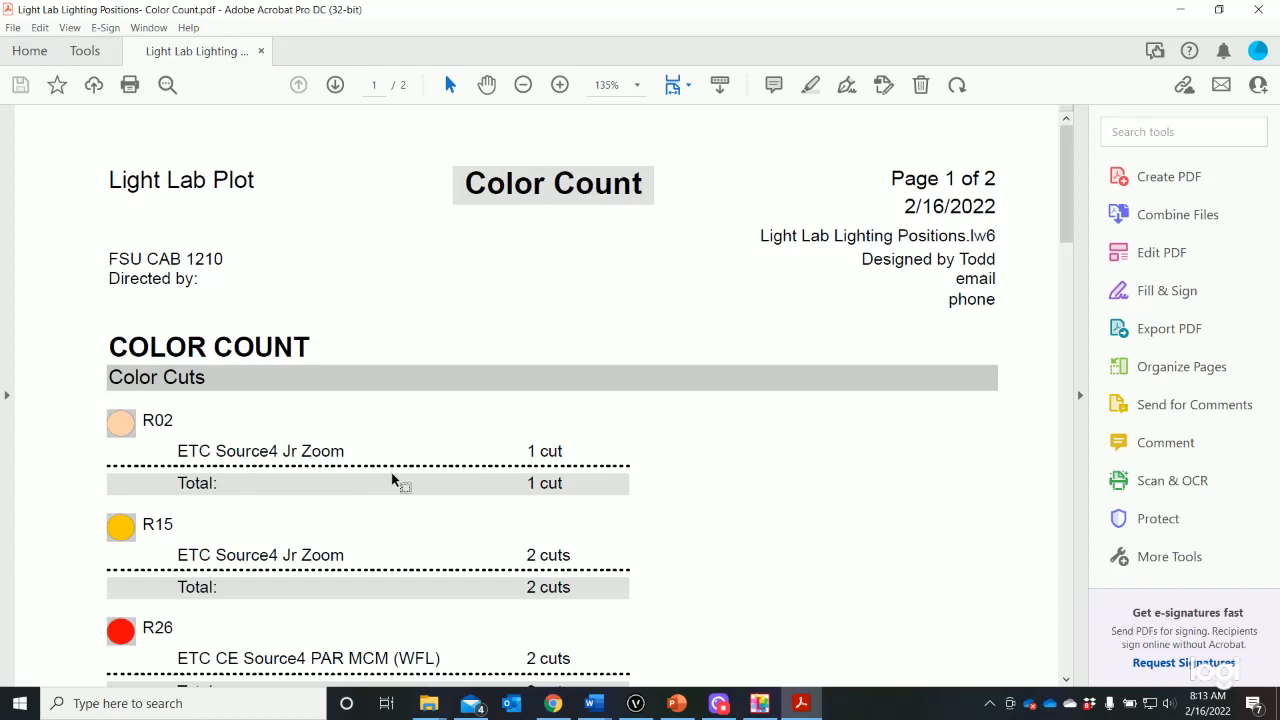
pyautogui.moveTo(1148, 48)
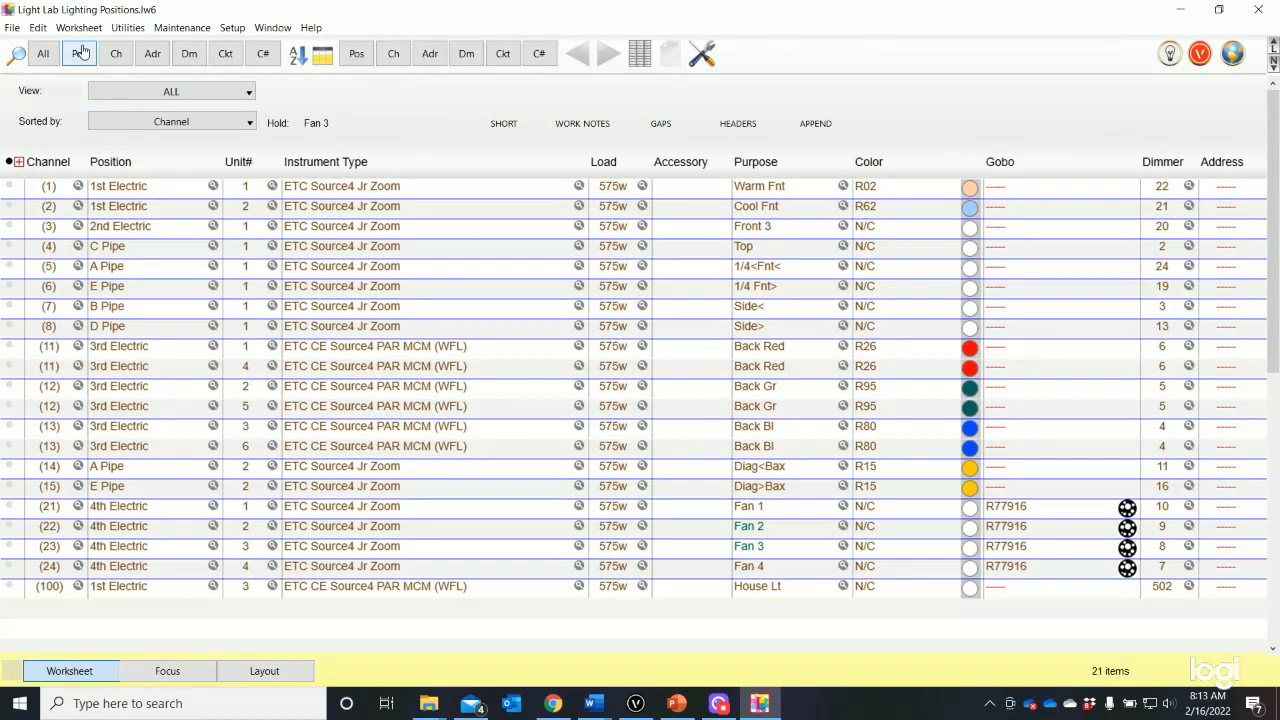
# Run a Gobo count with Report To set to Printer and send it to print.
pyautogui.click(128, 28)
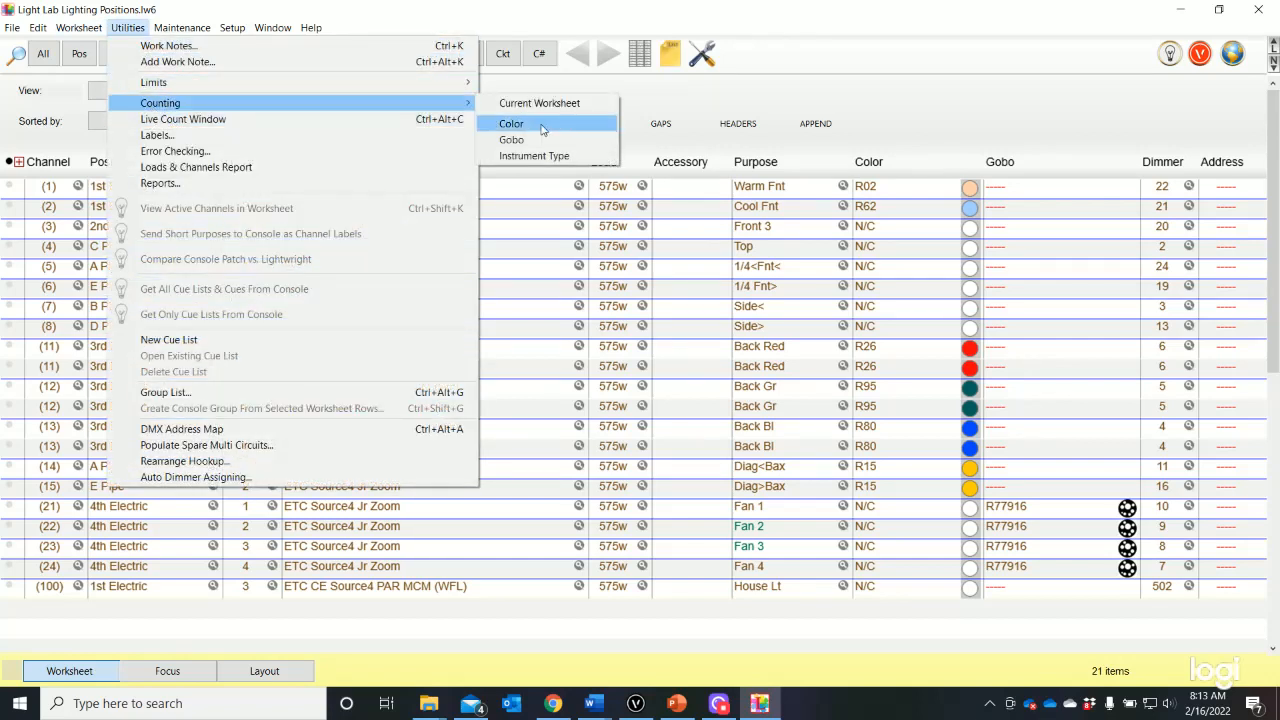
pyautogui.click(512, 124)
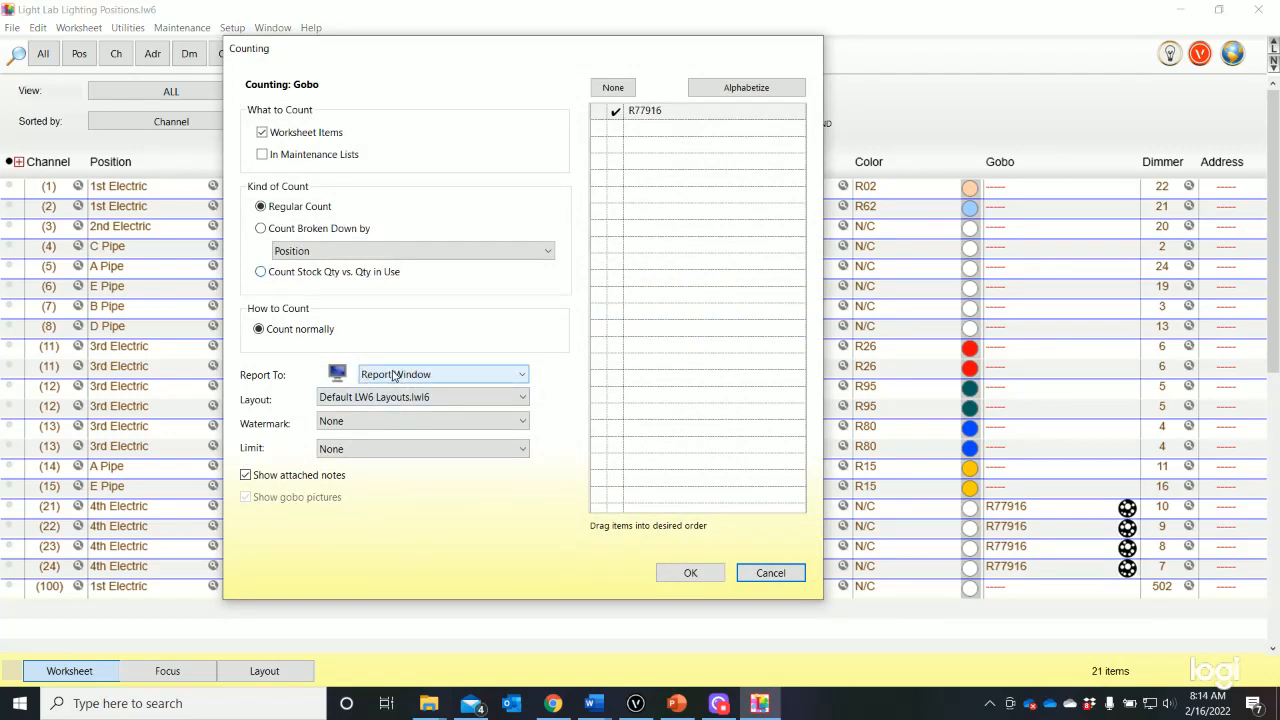
pyautogui.click(440, 374)
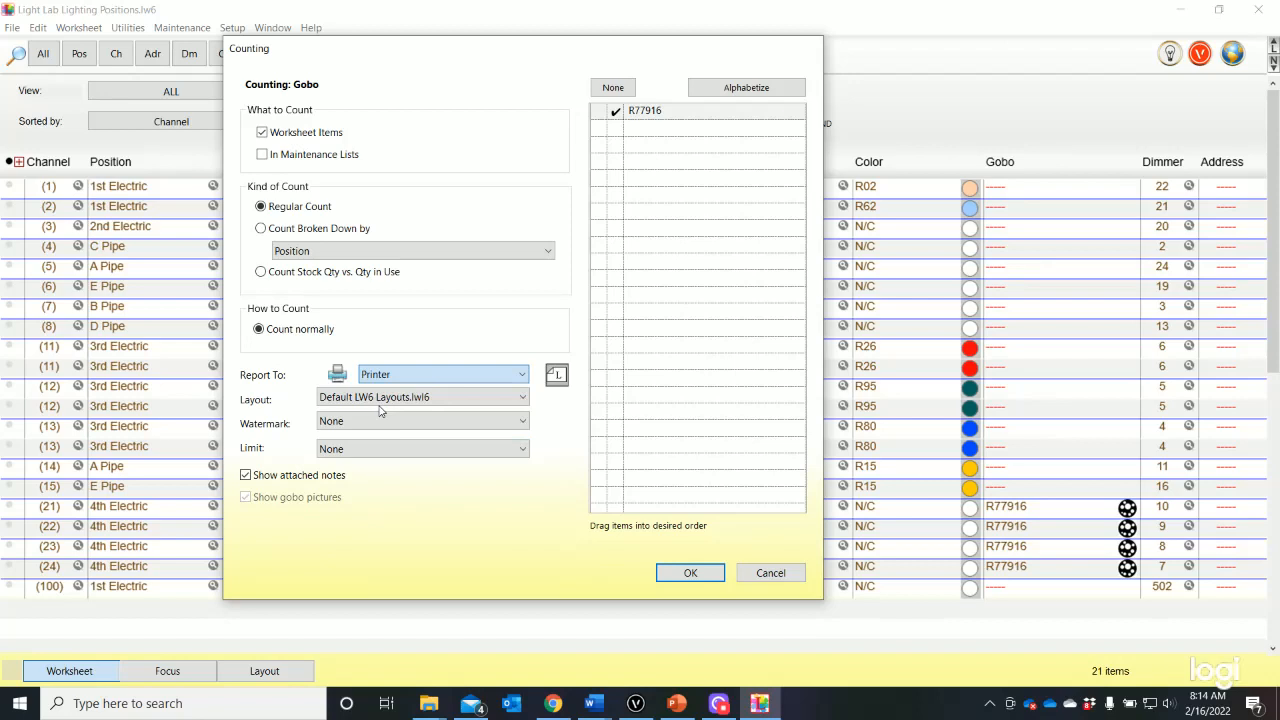
pyautogui.click(244, 496)
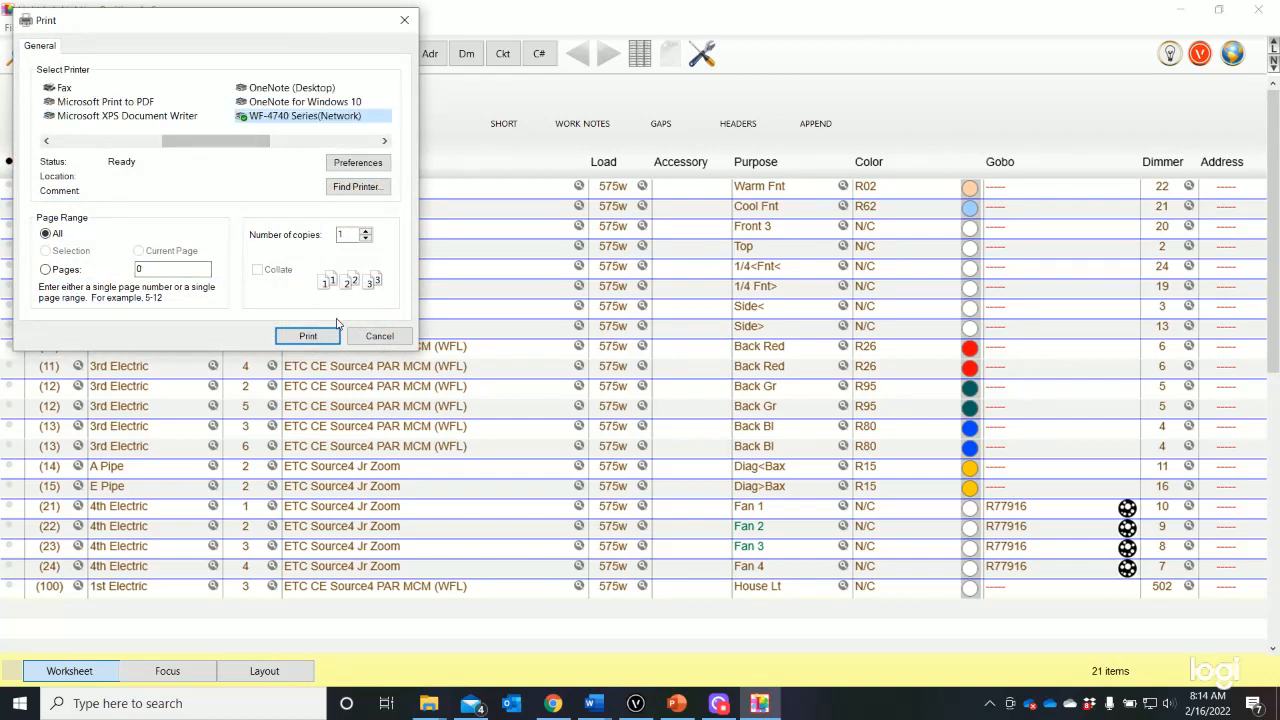
pyautogui.click(380, 336)
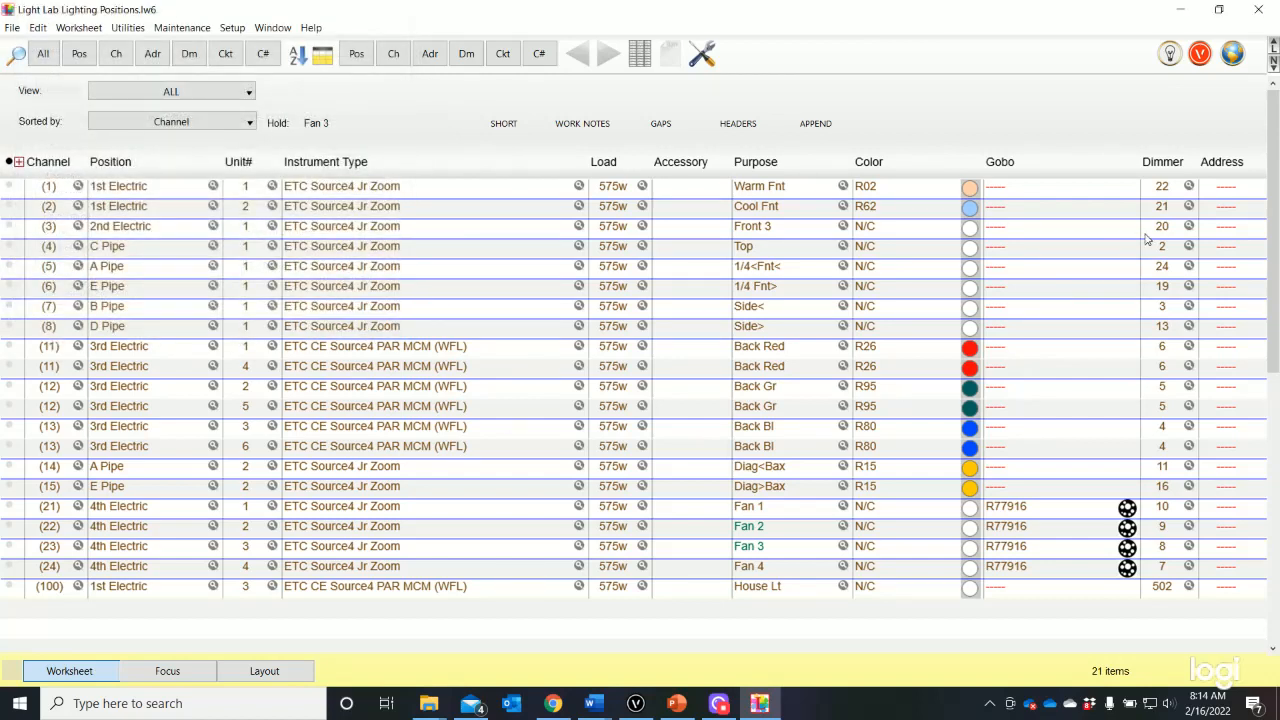